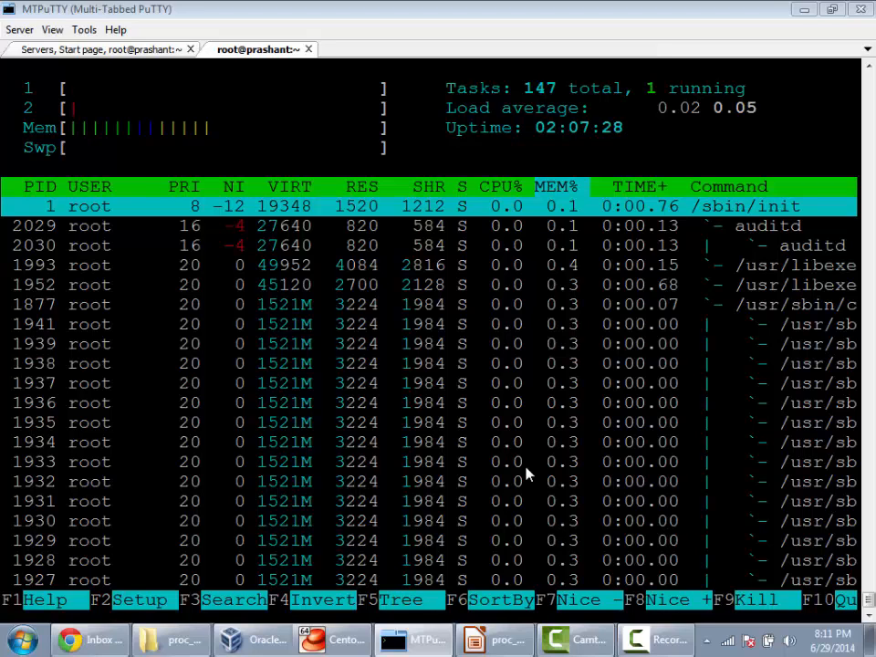
Quit htop and return to the shell prompt
key("l")
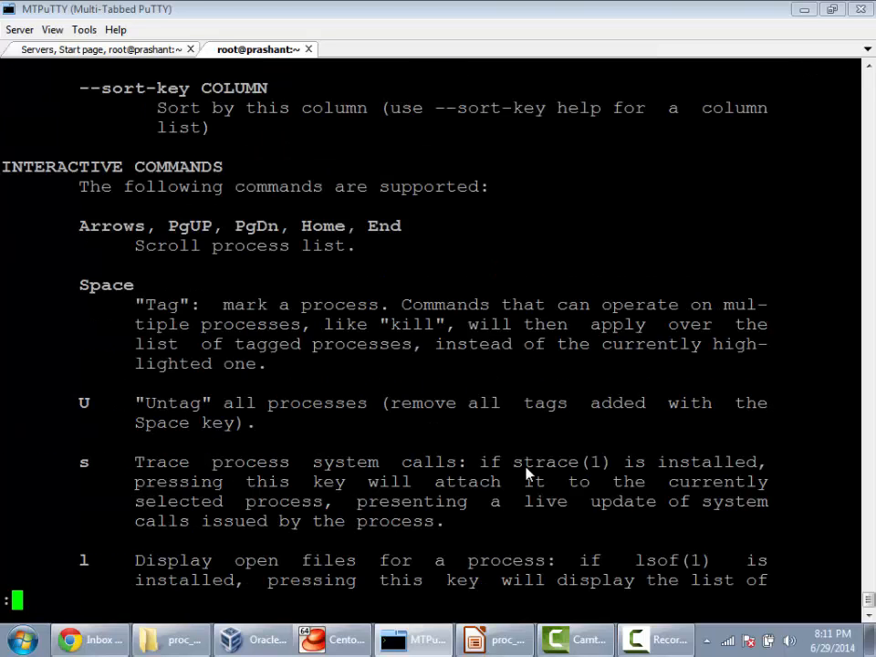
Scroll through the htop manual's interactive commands, then relaunch htop with the process tree
scroll("down", 3)
type("ht")
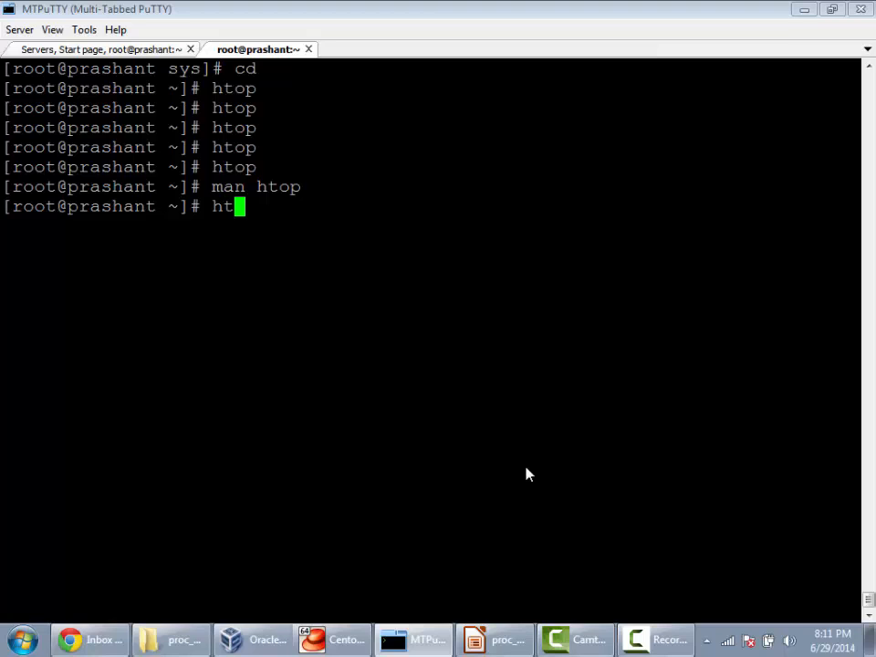
key("Return")
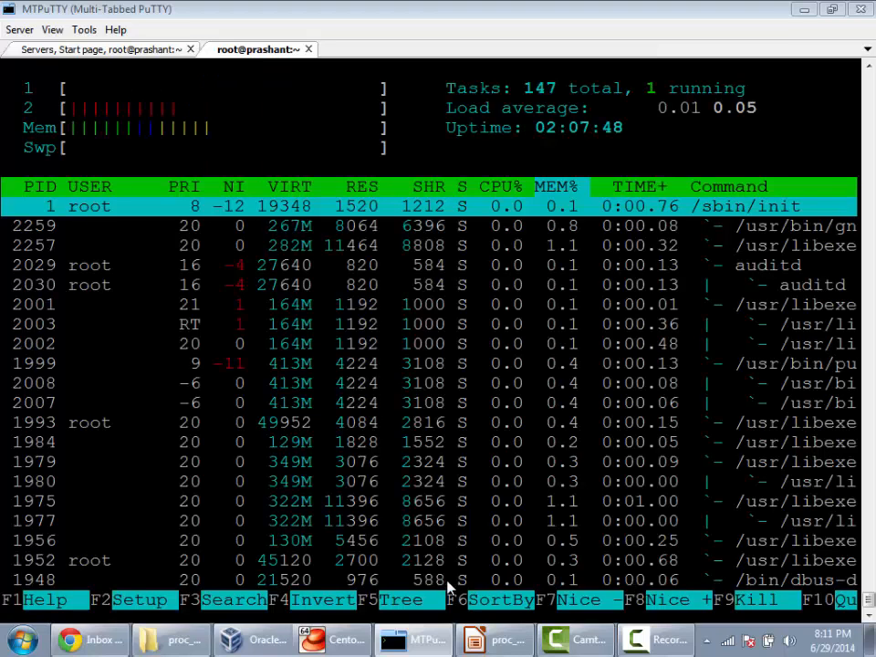